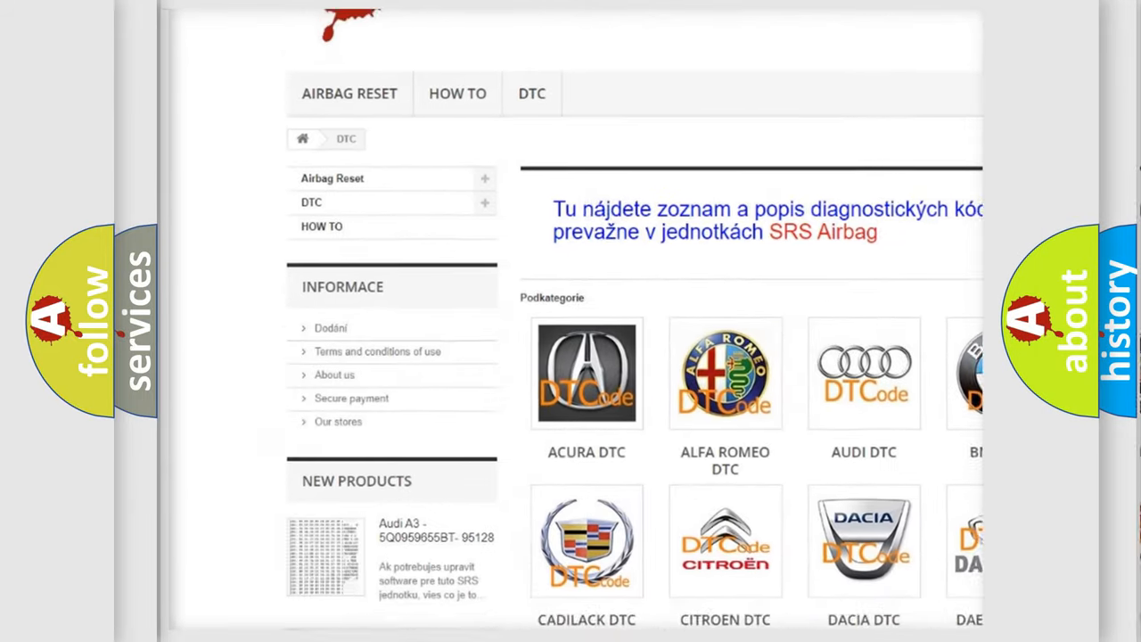
scroll(down, 3)
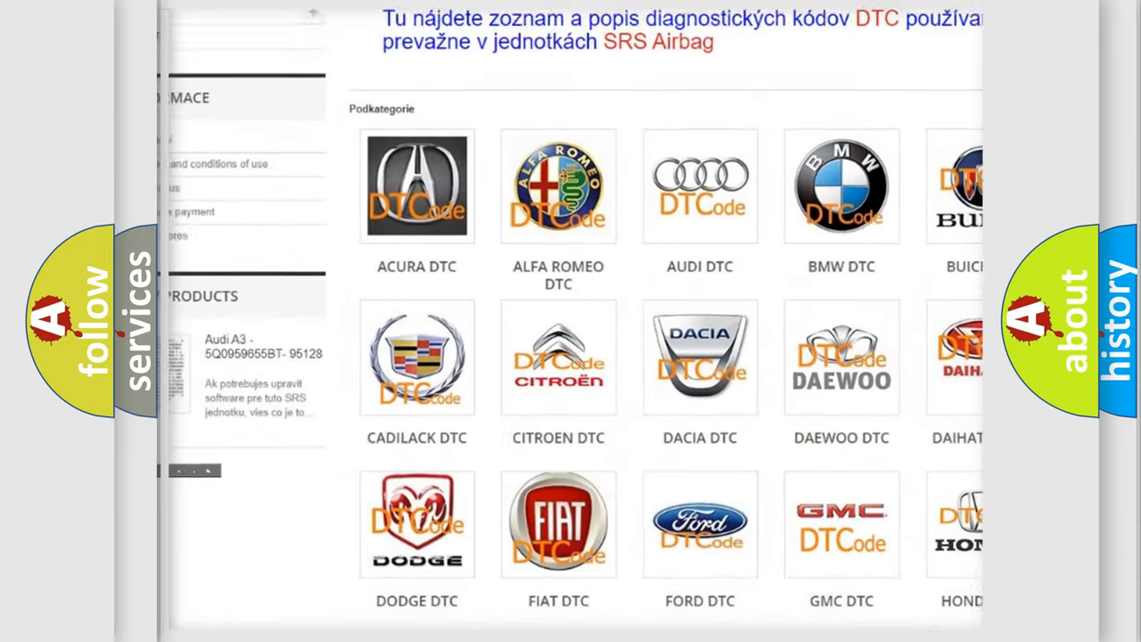
scroll(down, 3)
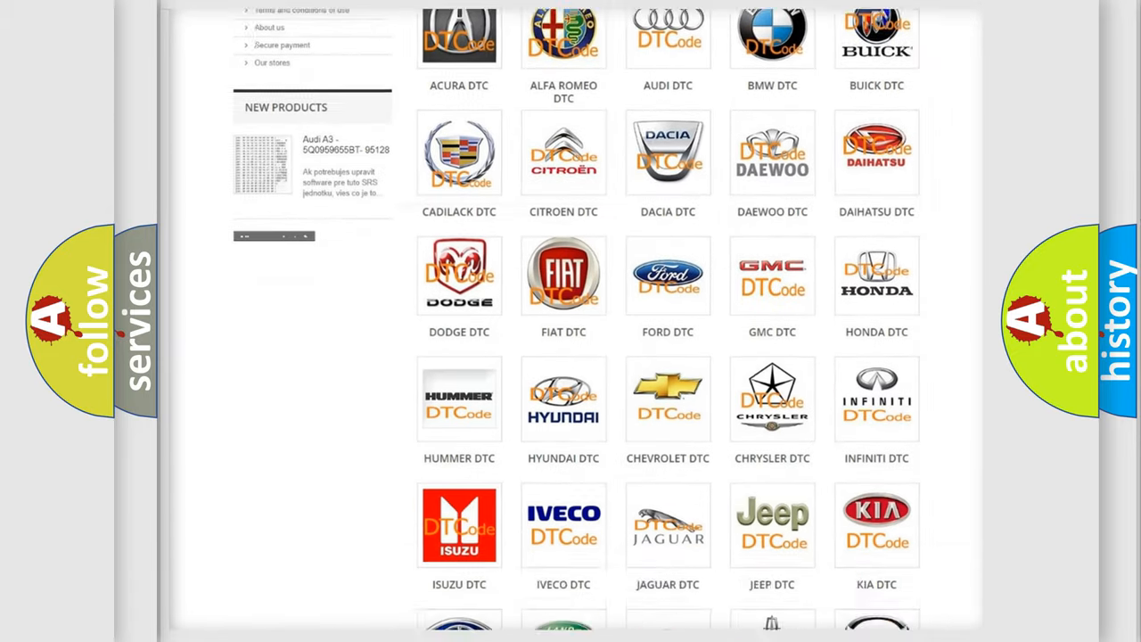
scroll(down, 3)
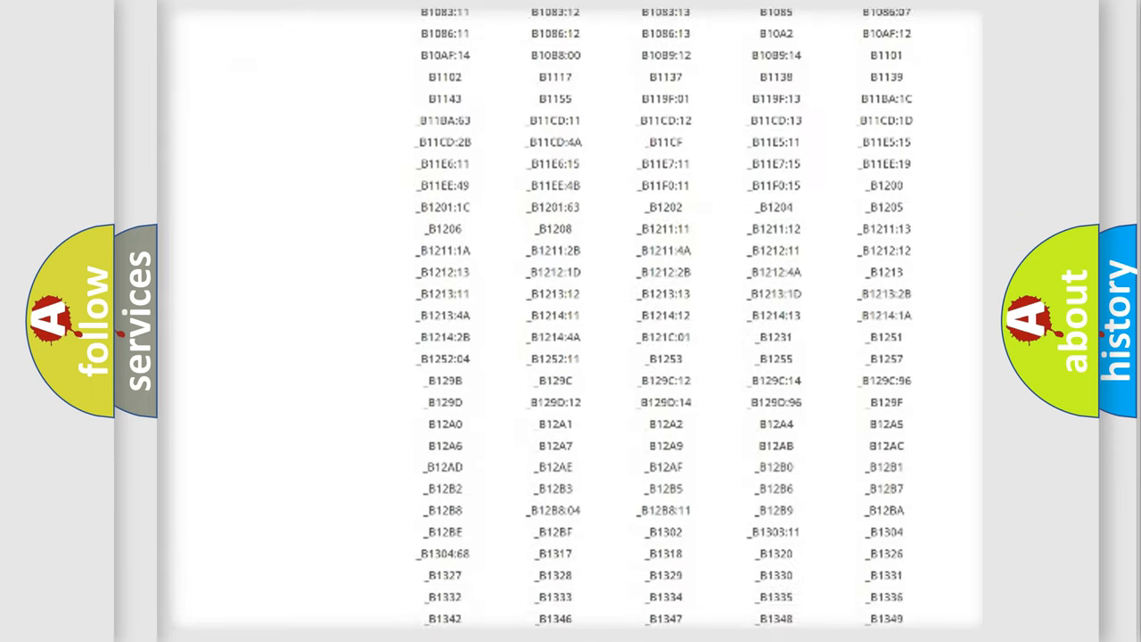
scroll(down, 3)
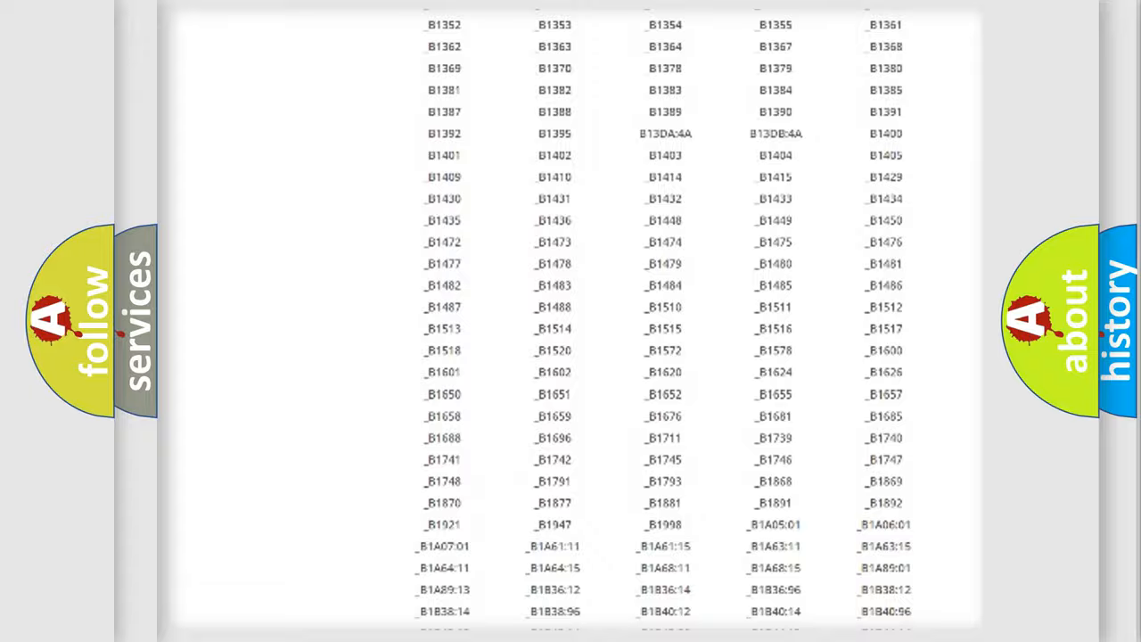